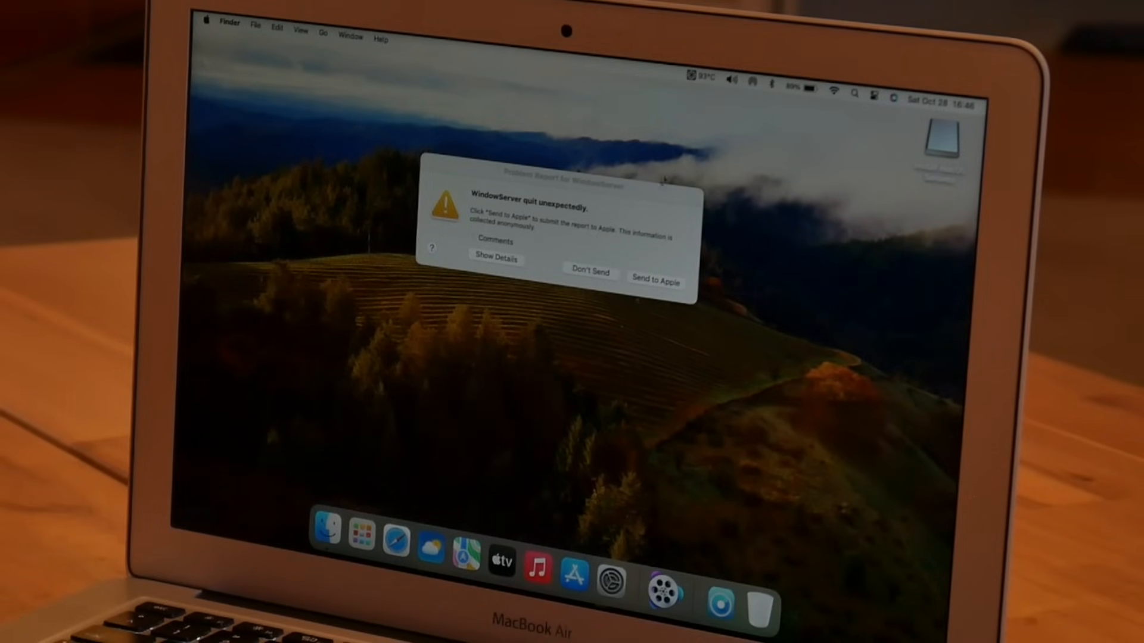
{"action": "mouse_move", "coordinate": [646, 200]}
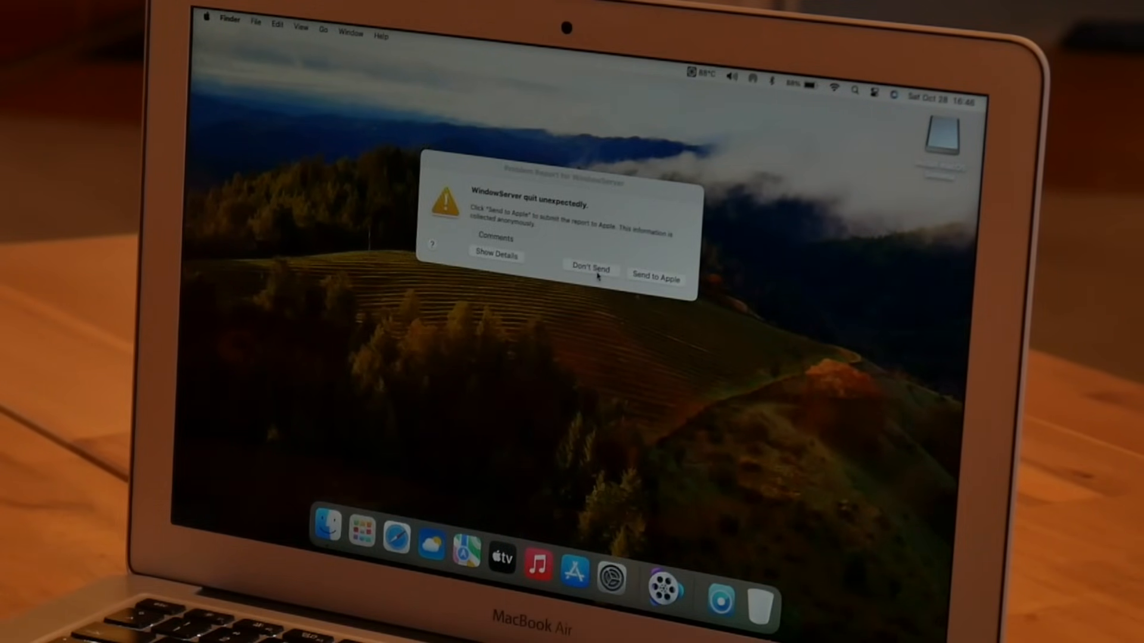
Step: Dismiss the WindowServer crash report with Don't Send and show About This Mac confirming macOS Sonoma 14.1
{"action": "left_click", "coordinate": [590, 268]}
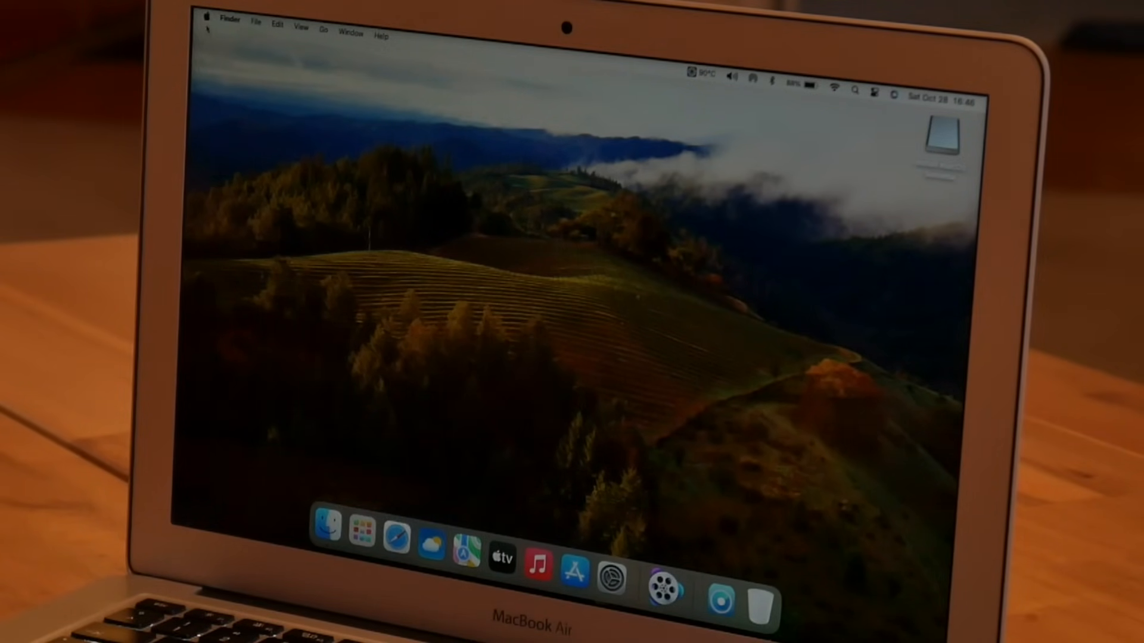
{"action": "left_click", "coordinate": [208, 20]}
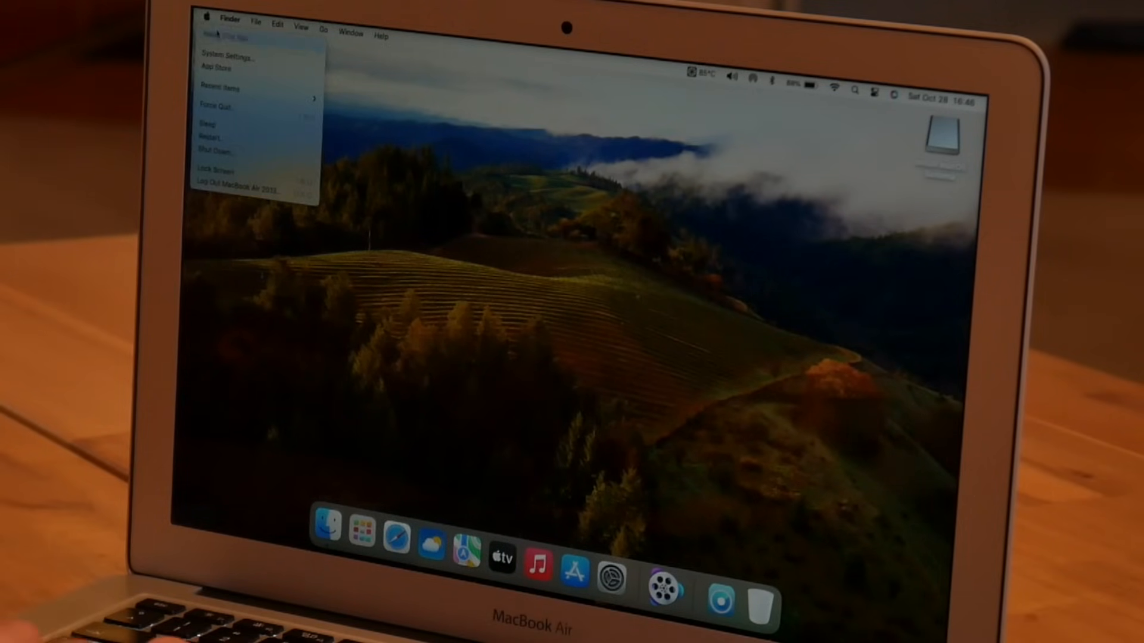
{"action": "left_click", "coordinate": [212, 41]}
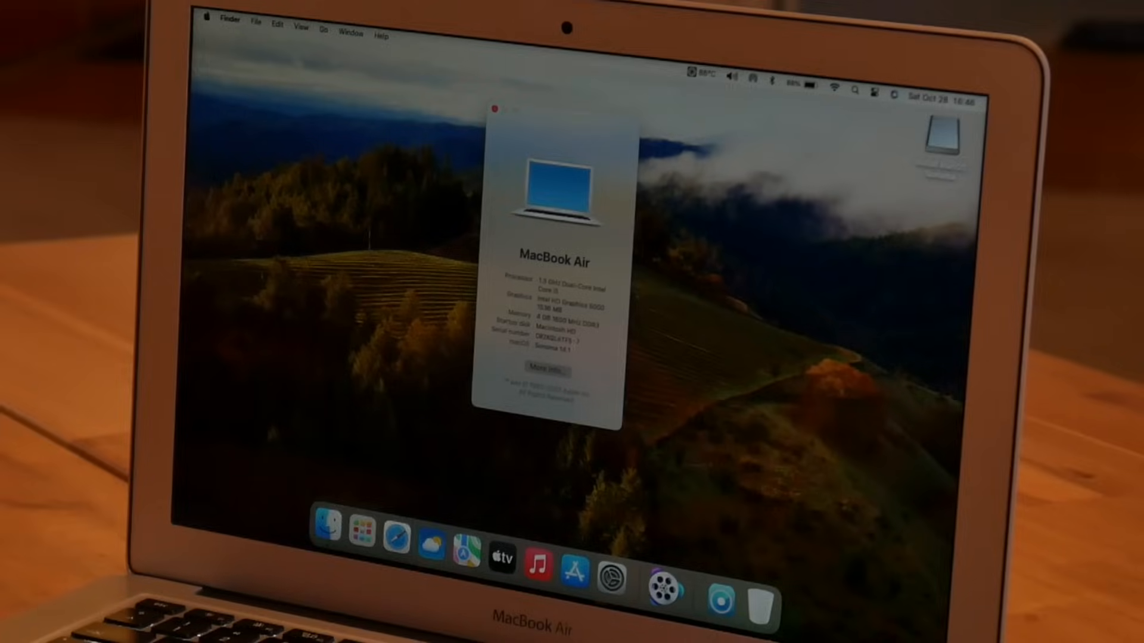